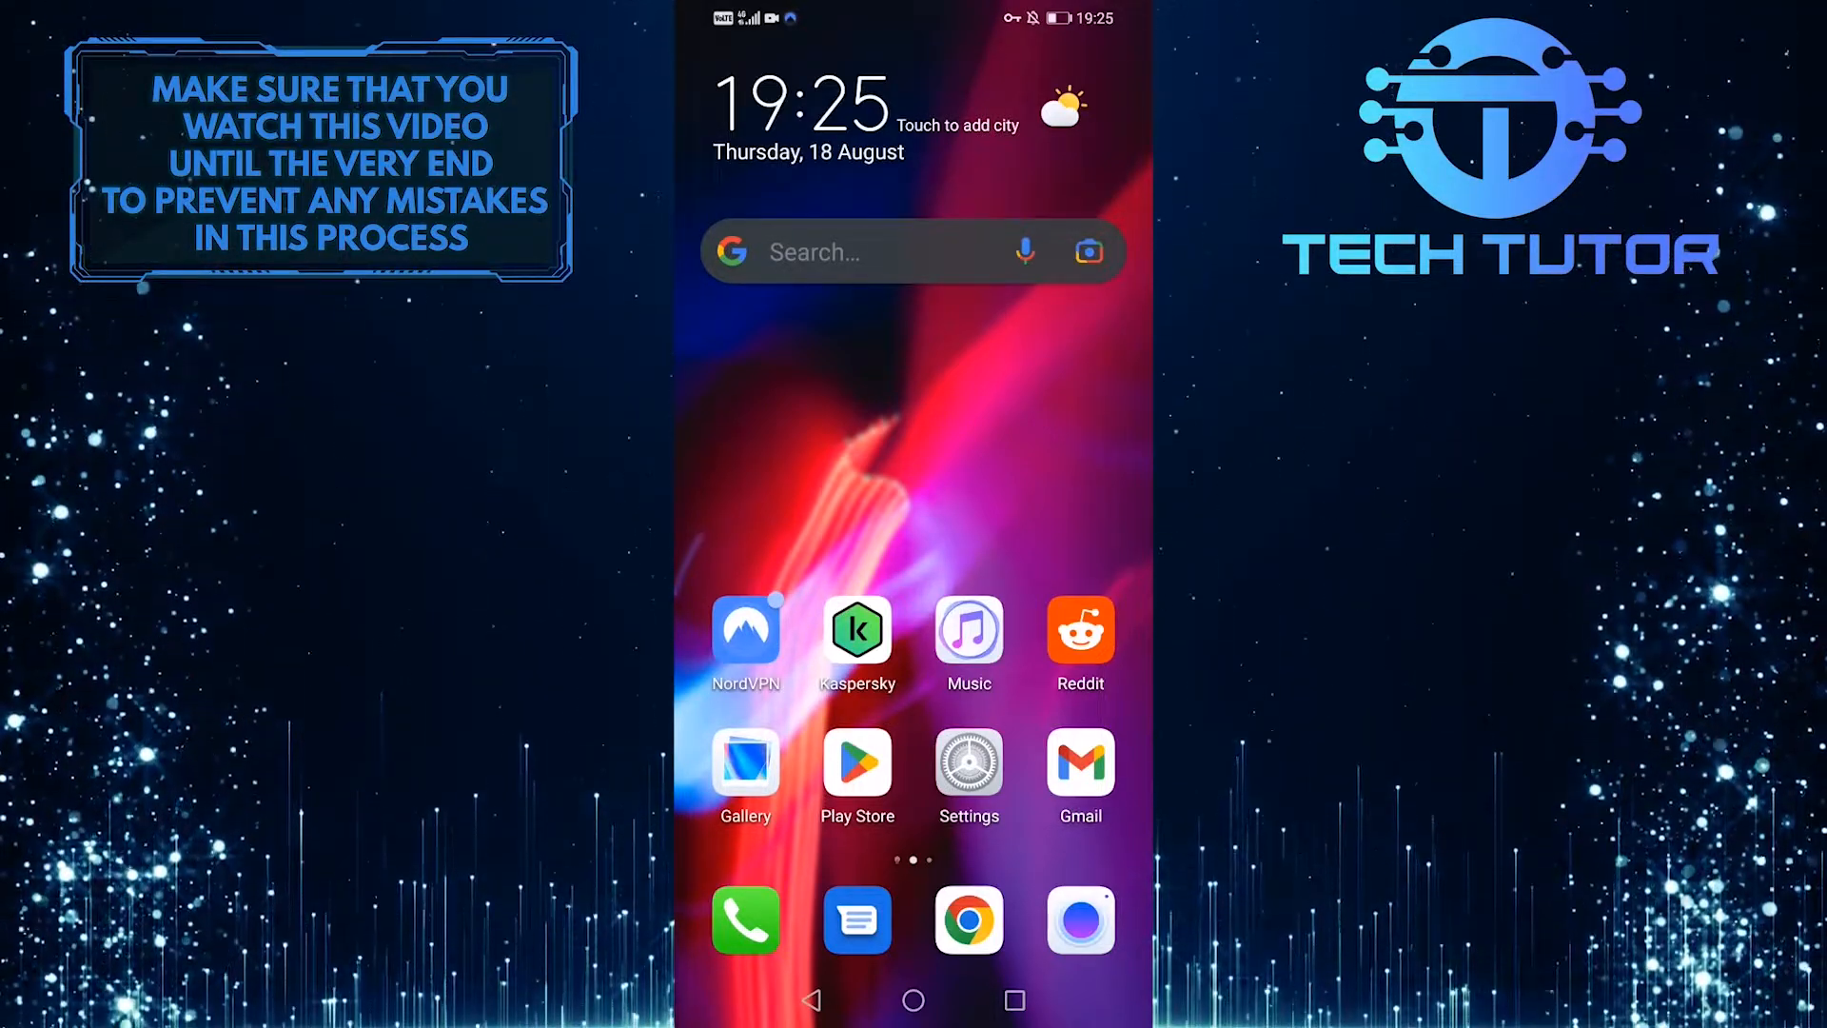
Step: Launch the Reddit app from the Android home screen
left_click(1078, 634)
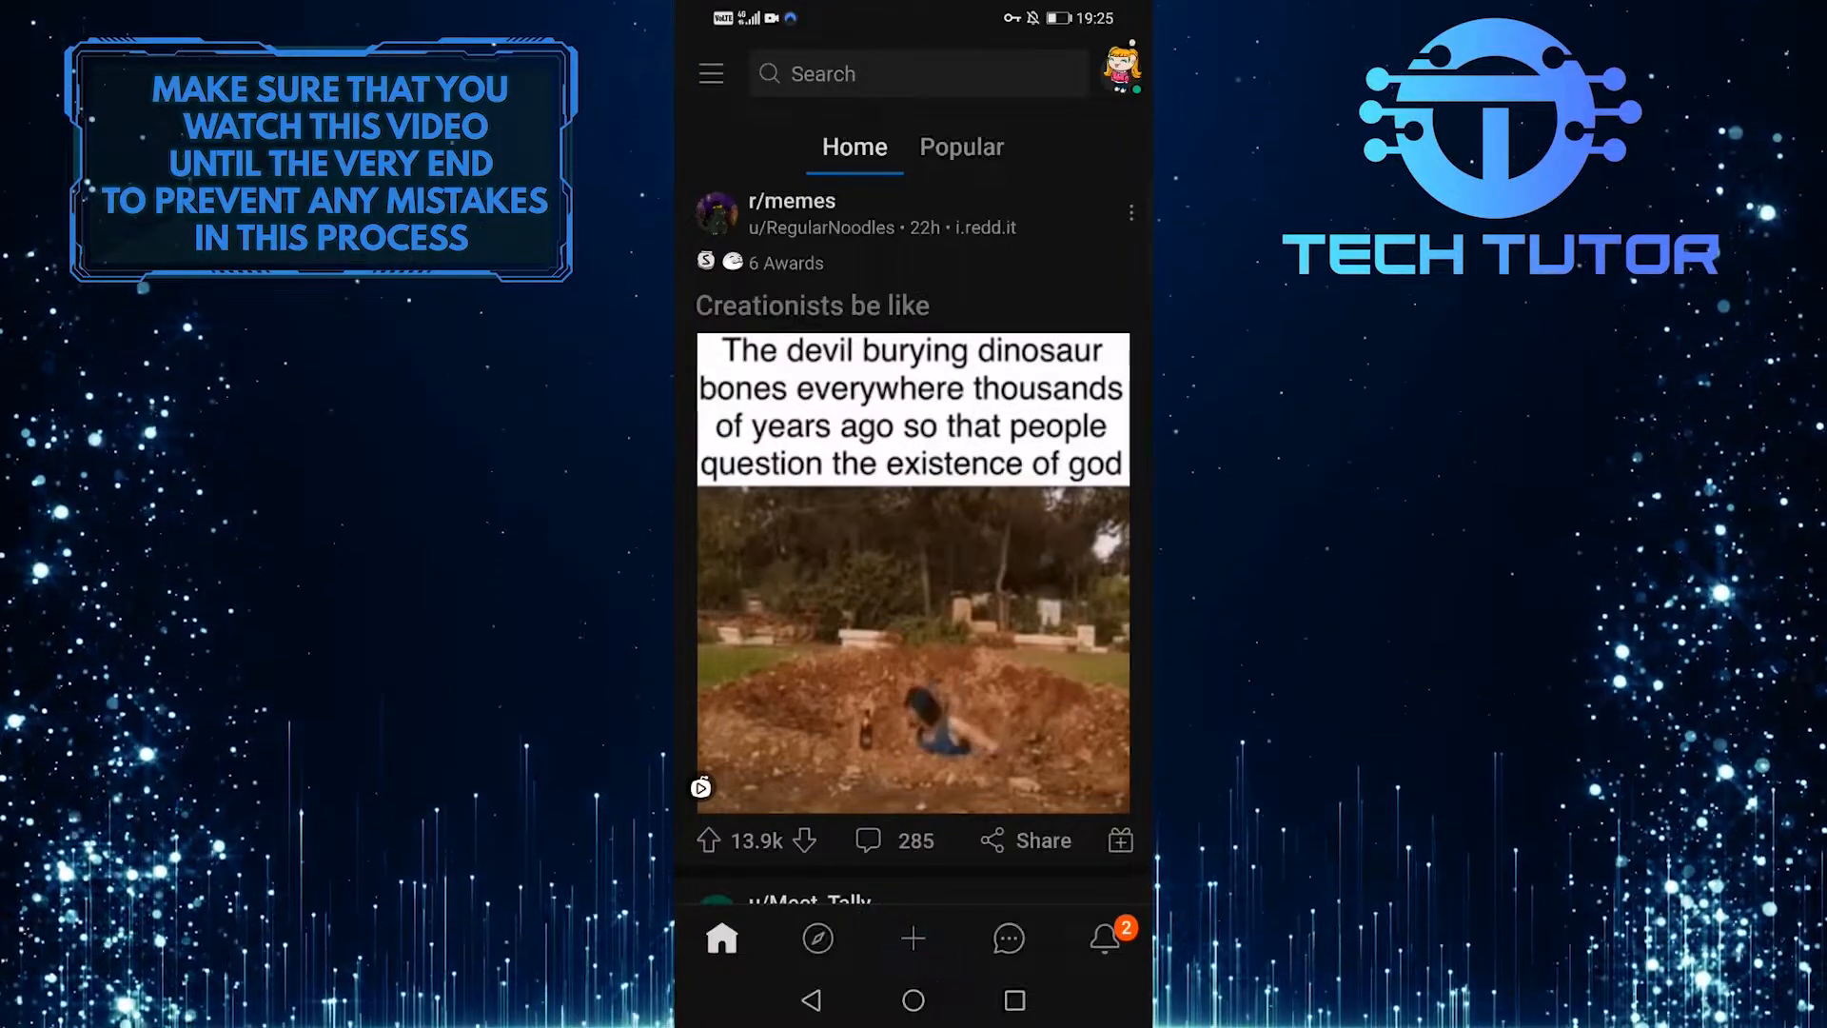
Step: Create an image post and attach the starry mountain photo from Recents
left_click(912, 936)
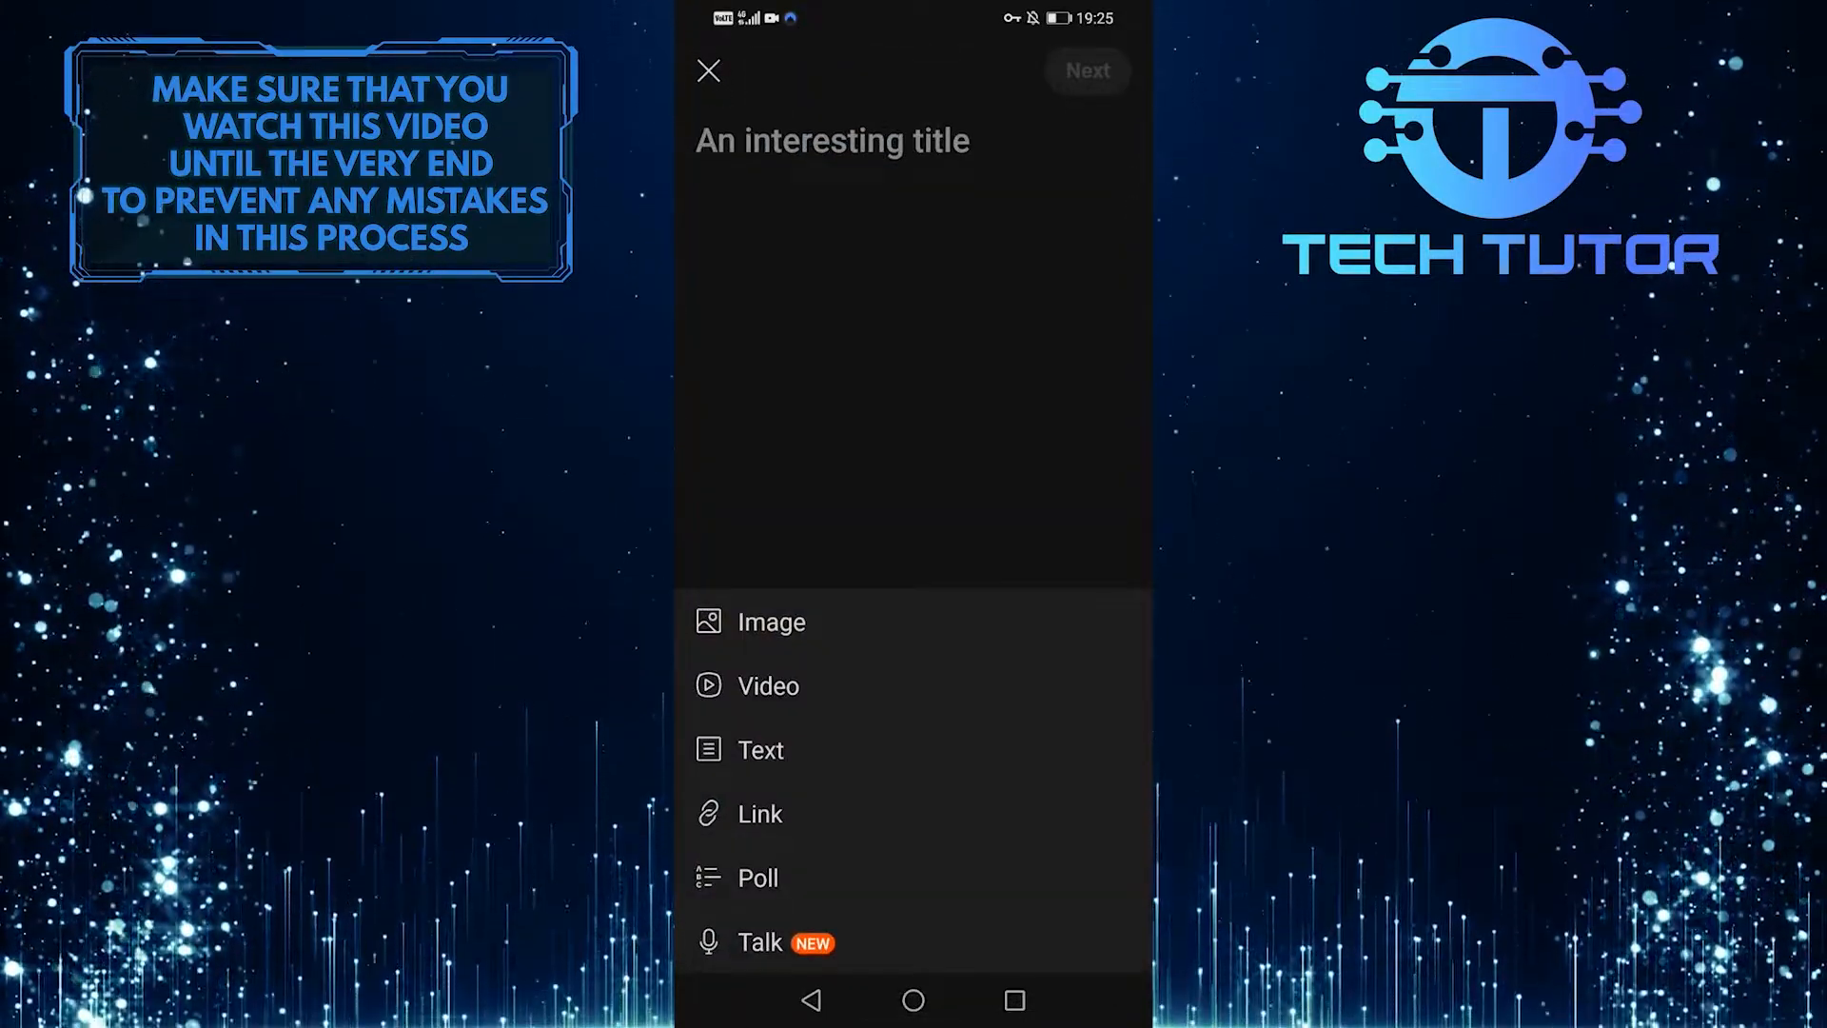
left_click(770, 621)
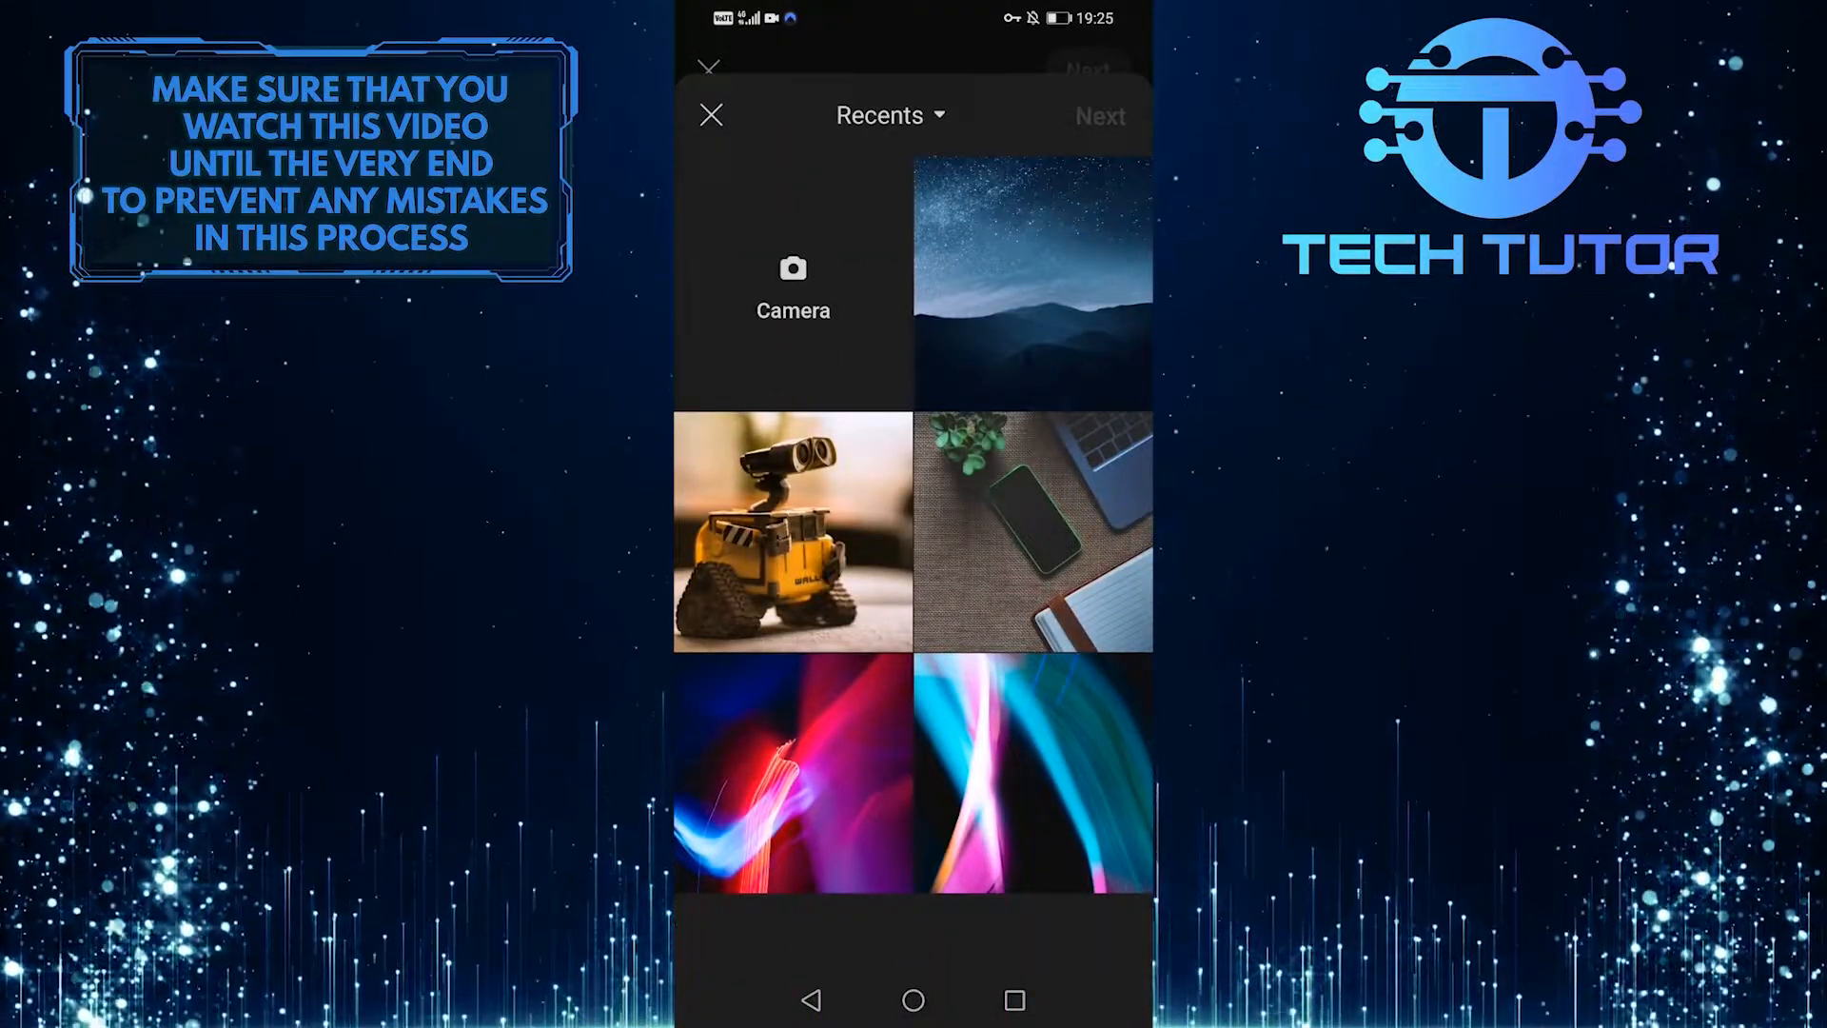
left_click(1033, 279)
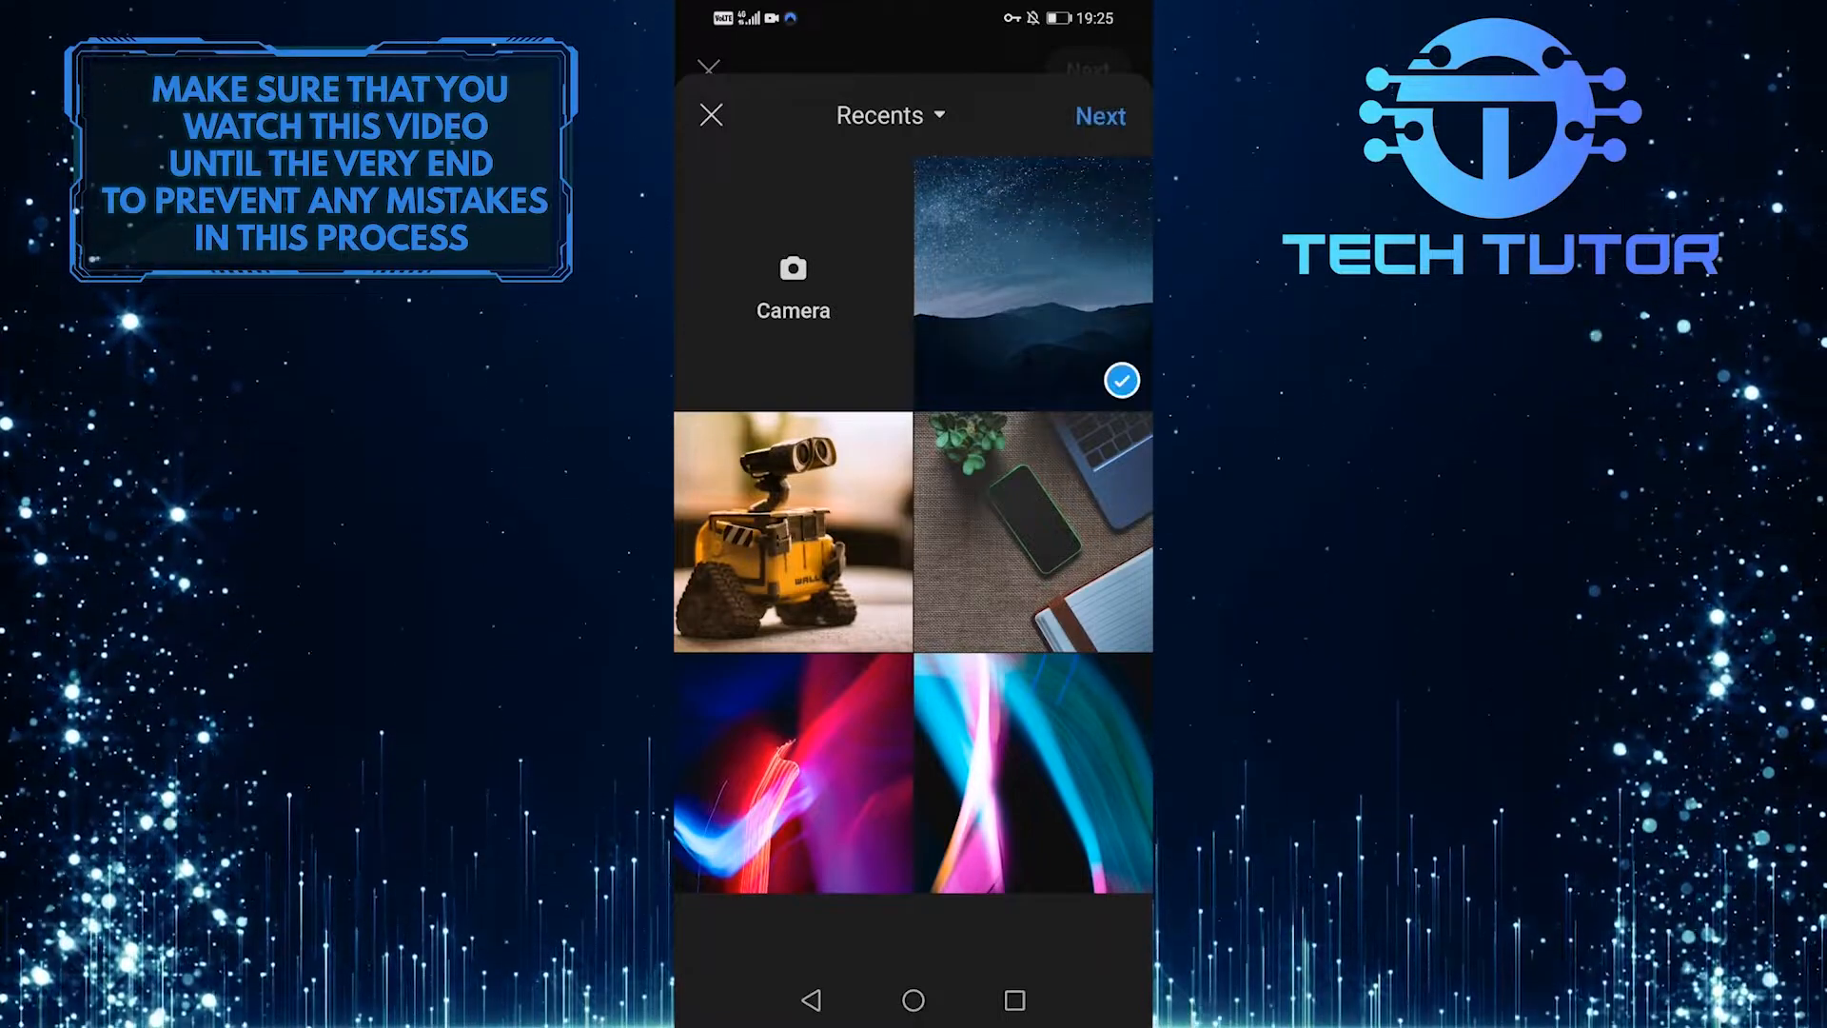
left_click(1097, 115)
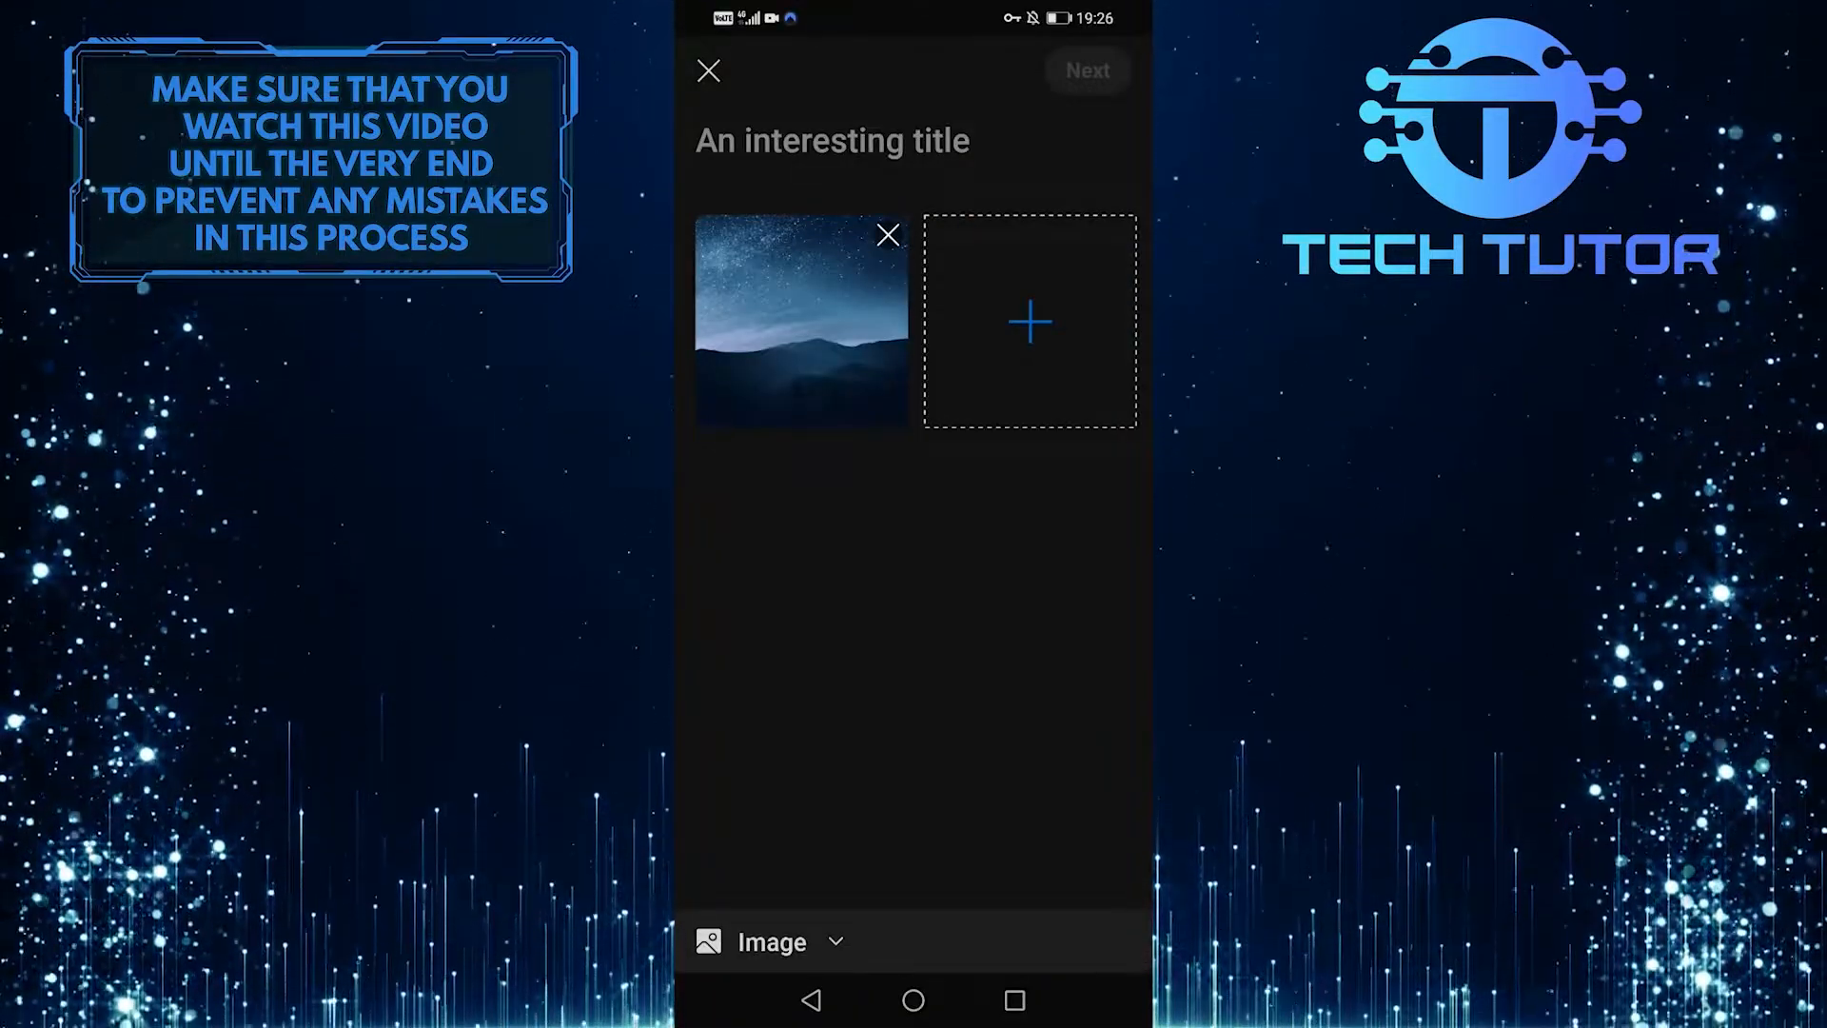
Step: Reopen and dismiss the gallery without adding a photo, then start typing the title
left_click(1028, 323)
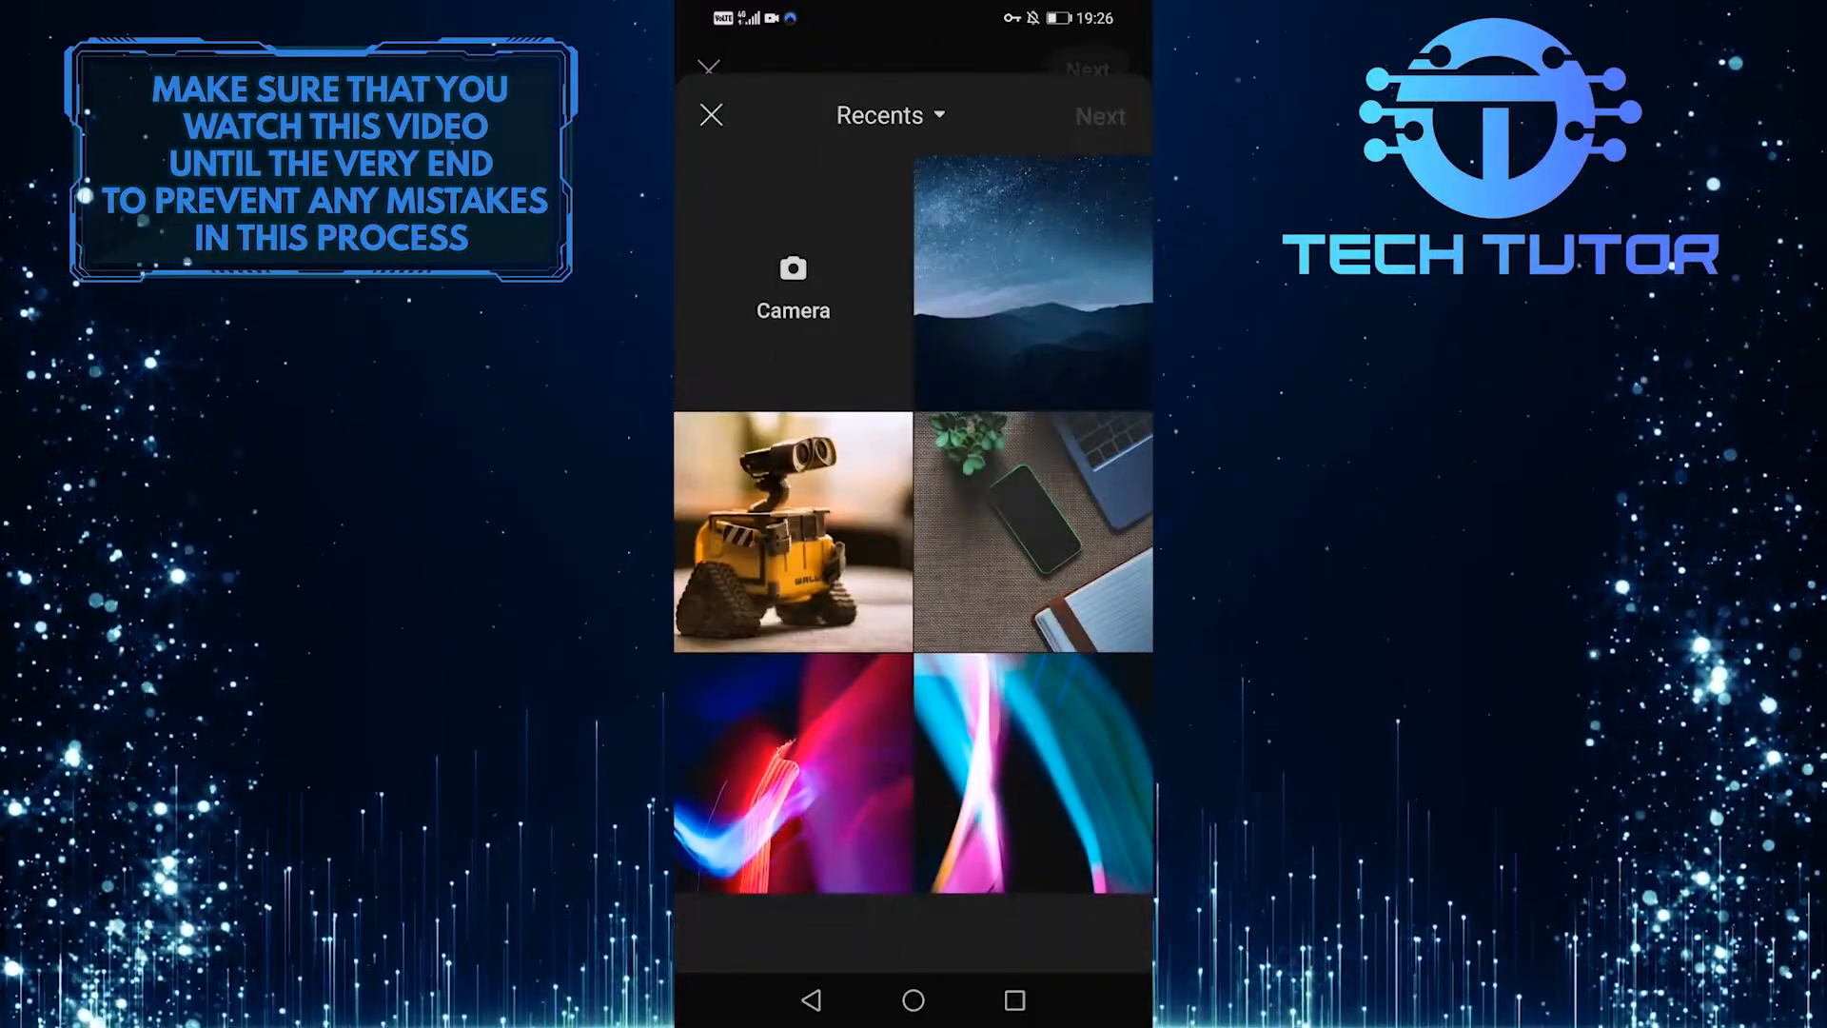
left_click(1034, 280)
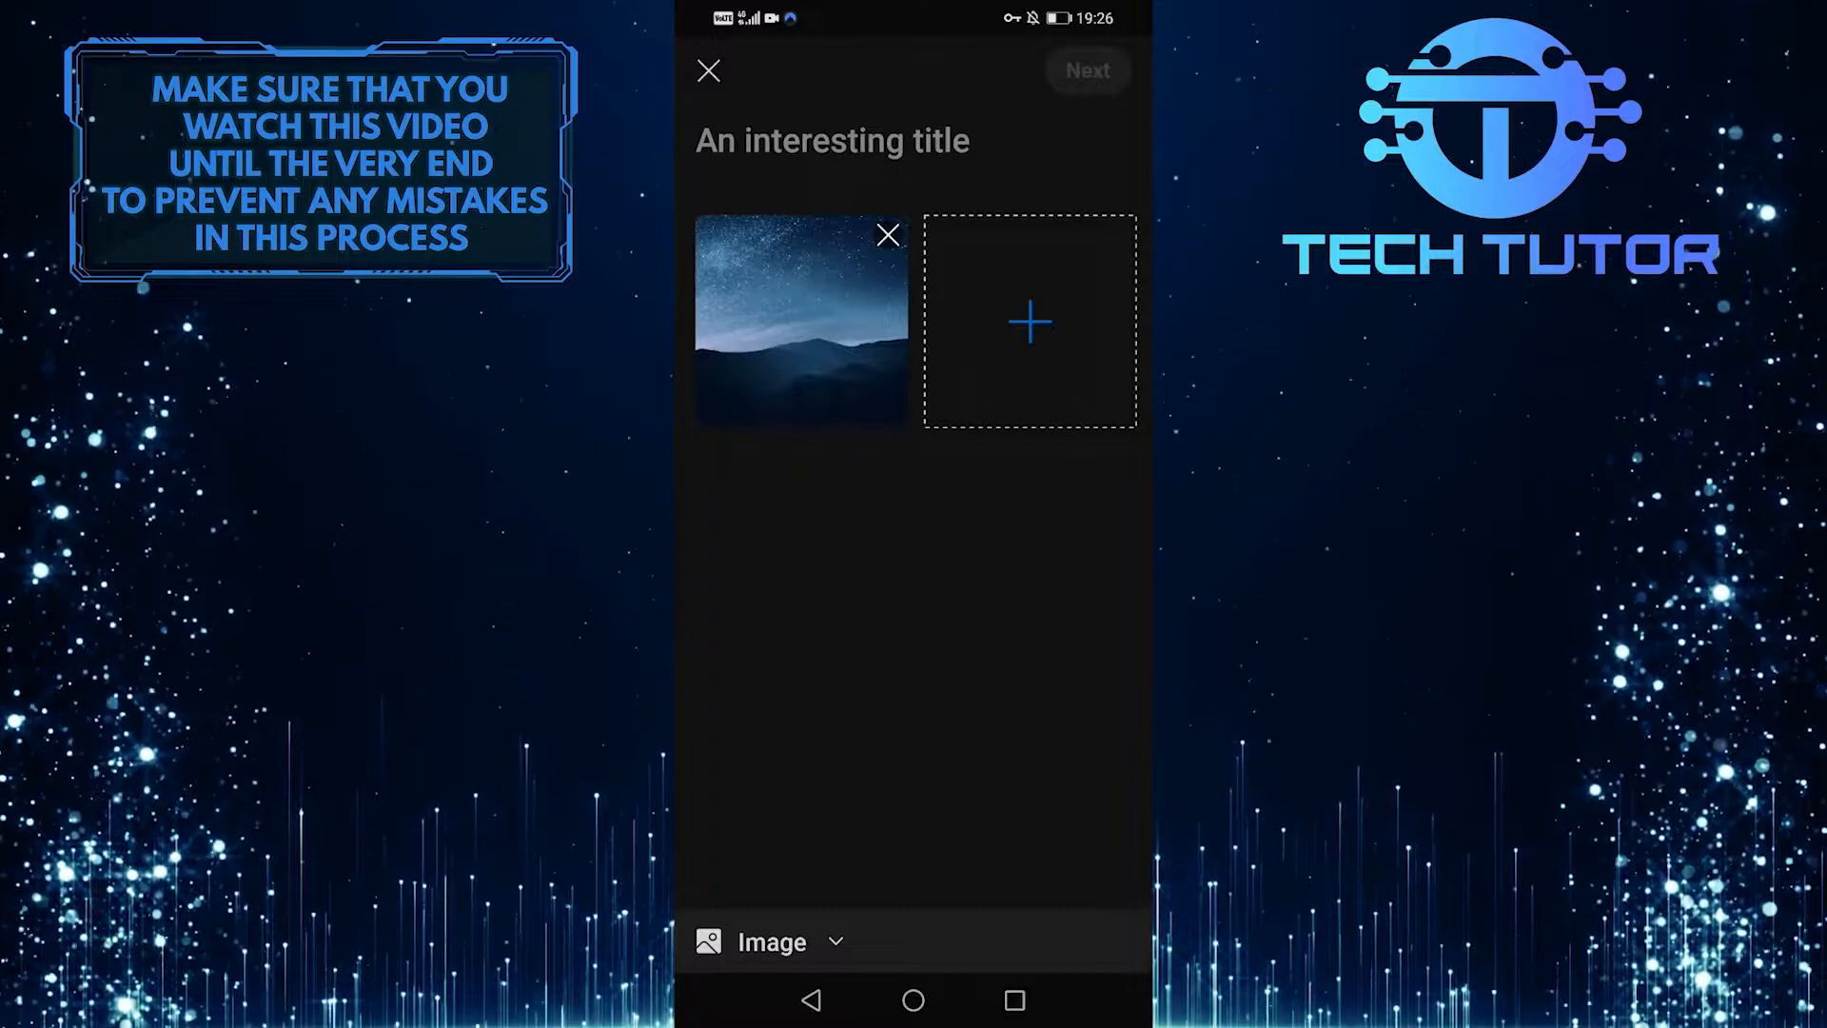
left_click(832, 139)
type("Exampl")
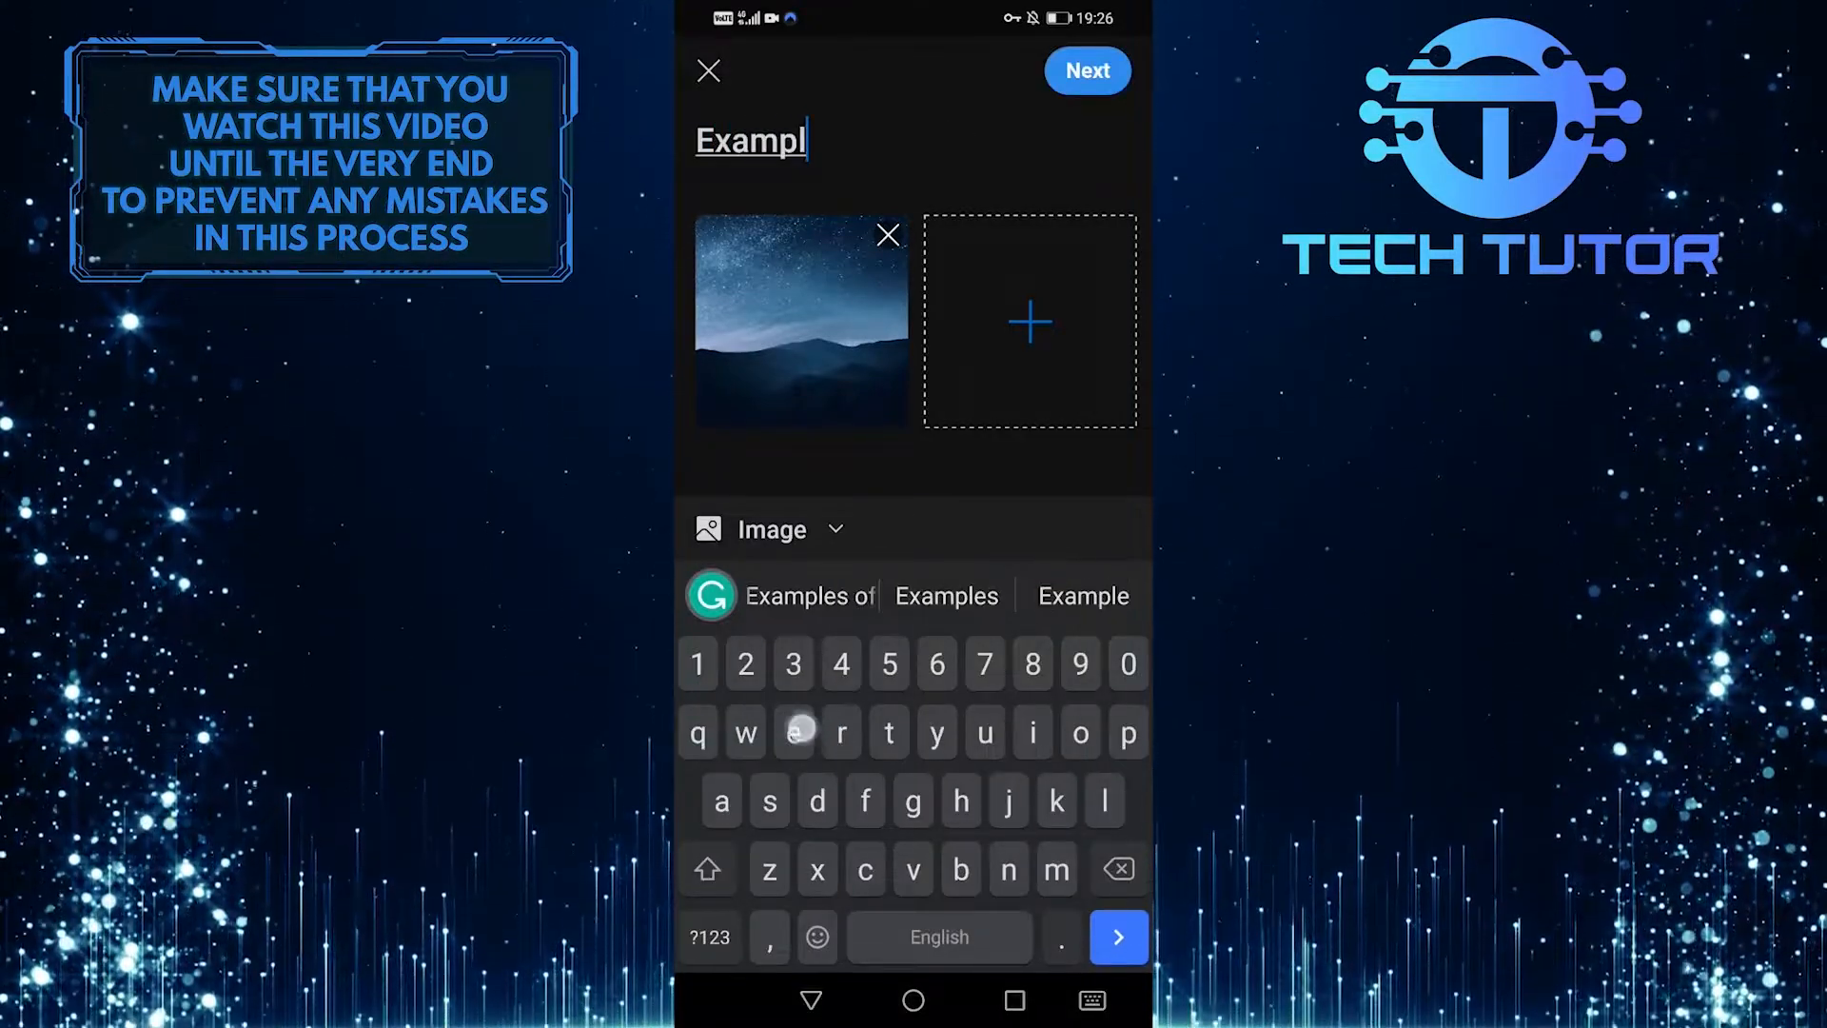
Step: Complete the title as 'Example' and continue to the community picker
type("e")
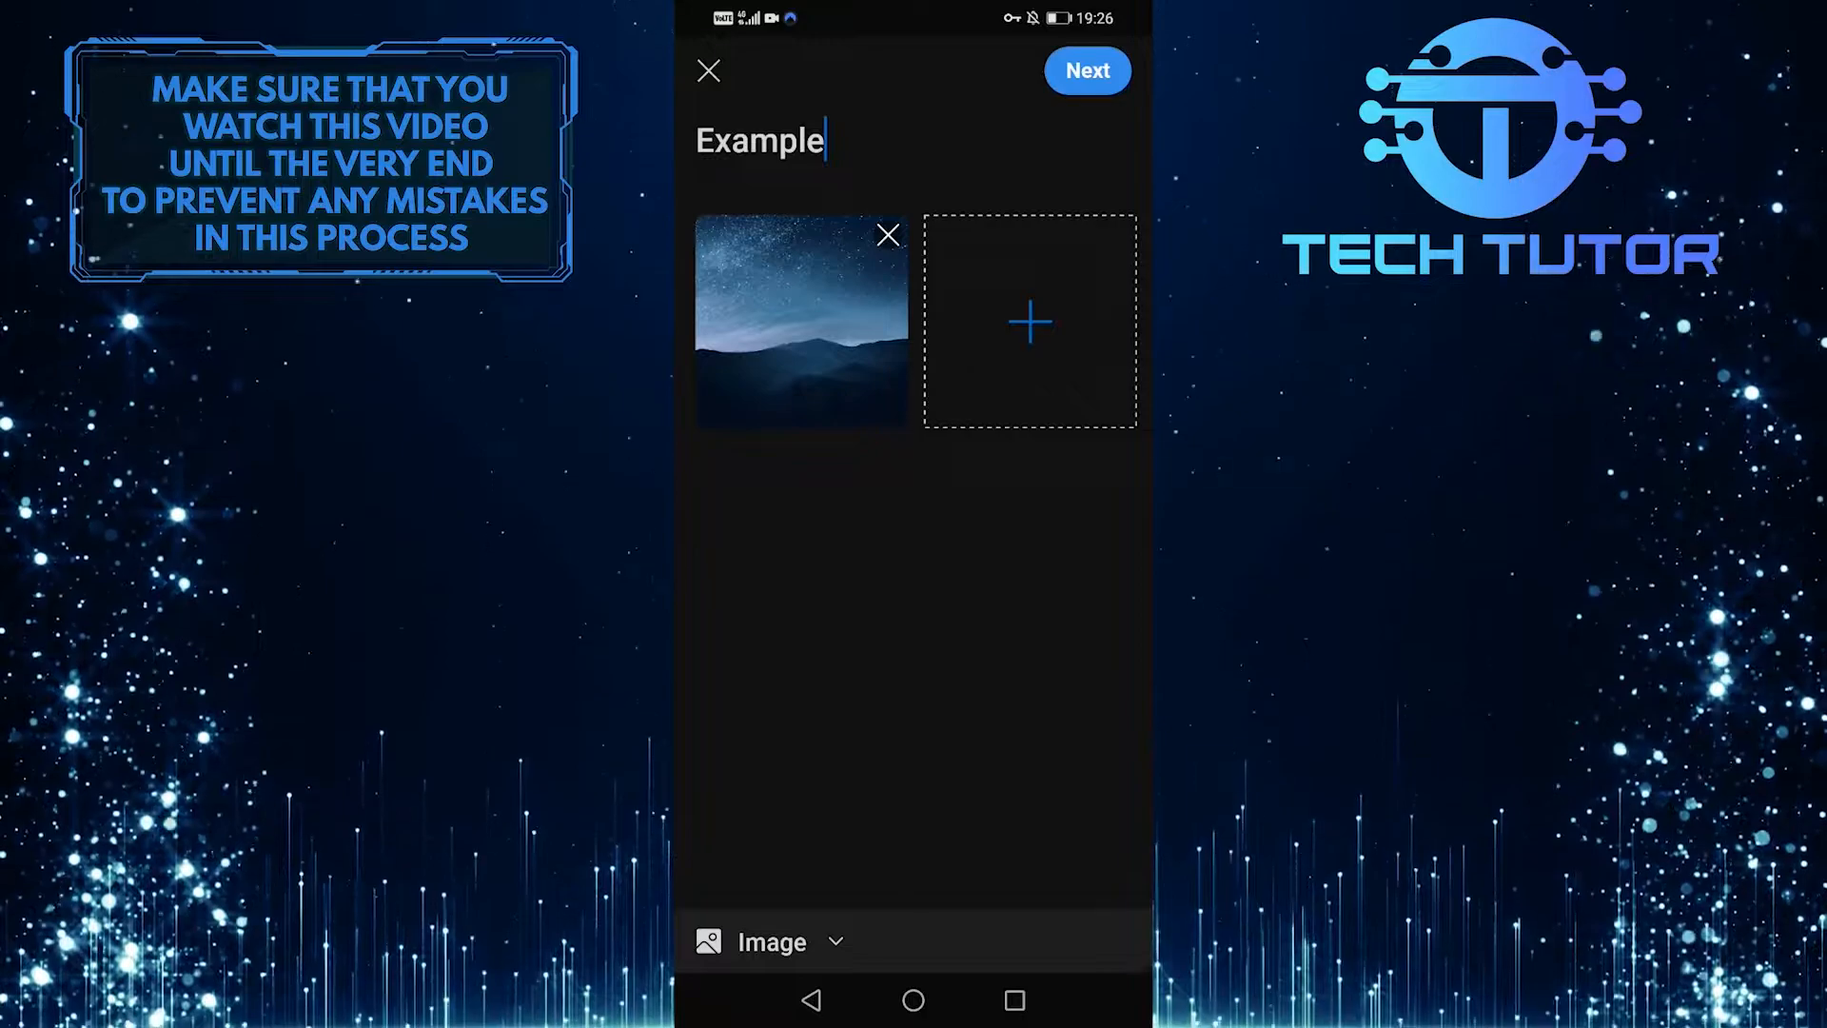
left_click(1084, 69)
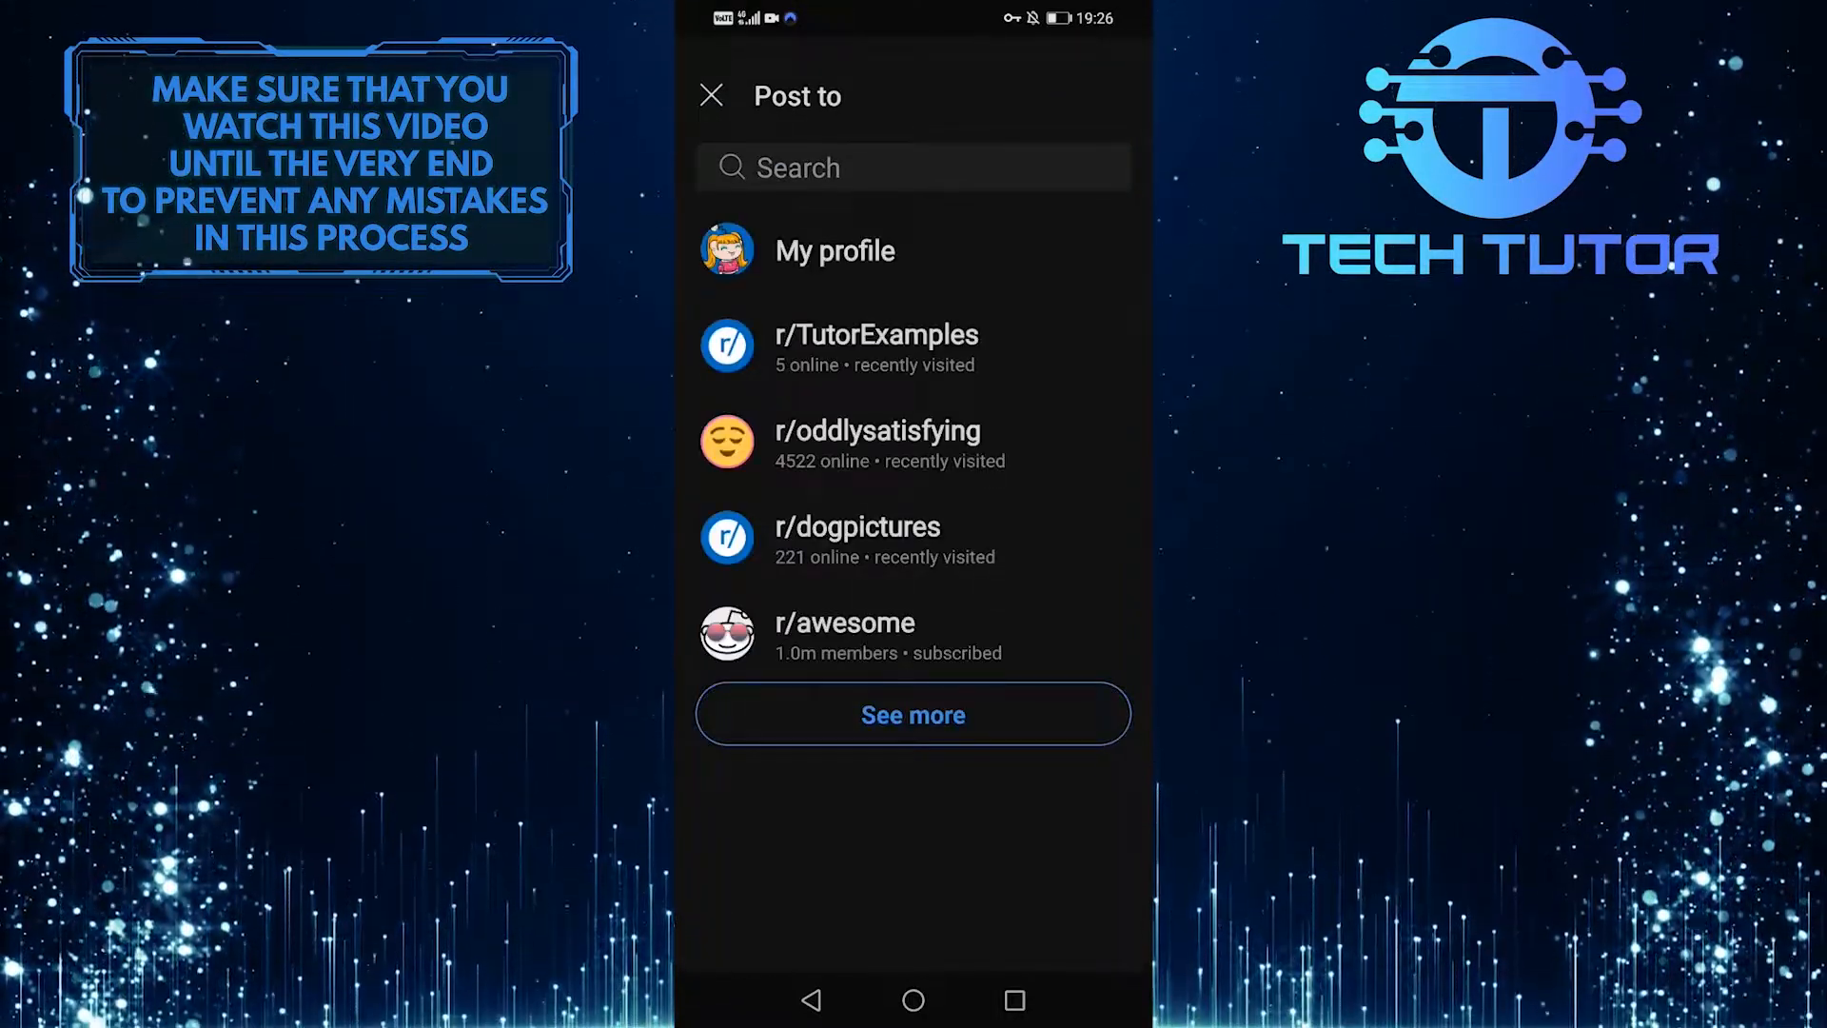
Step: Select r/TutorExamples from the expanded community list
left_click(913, 714)
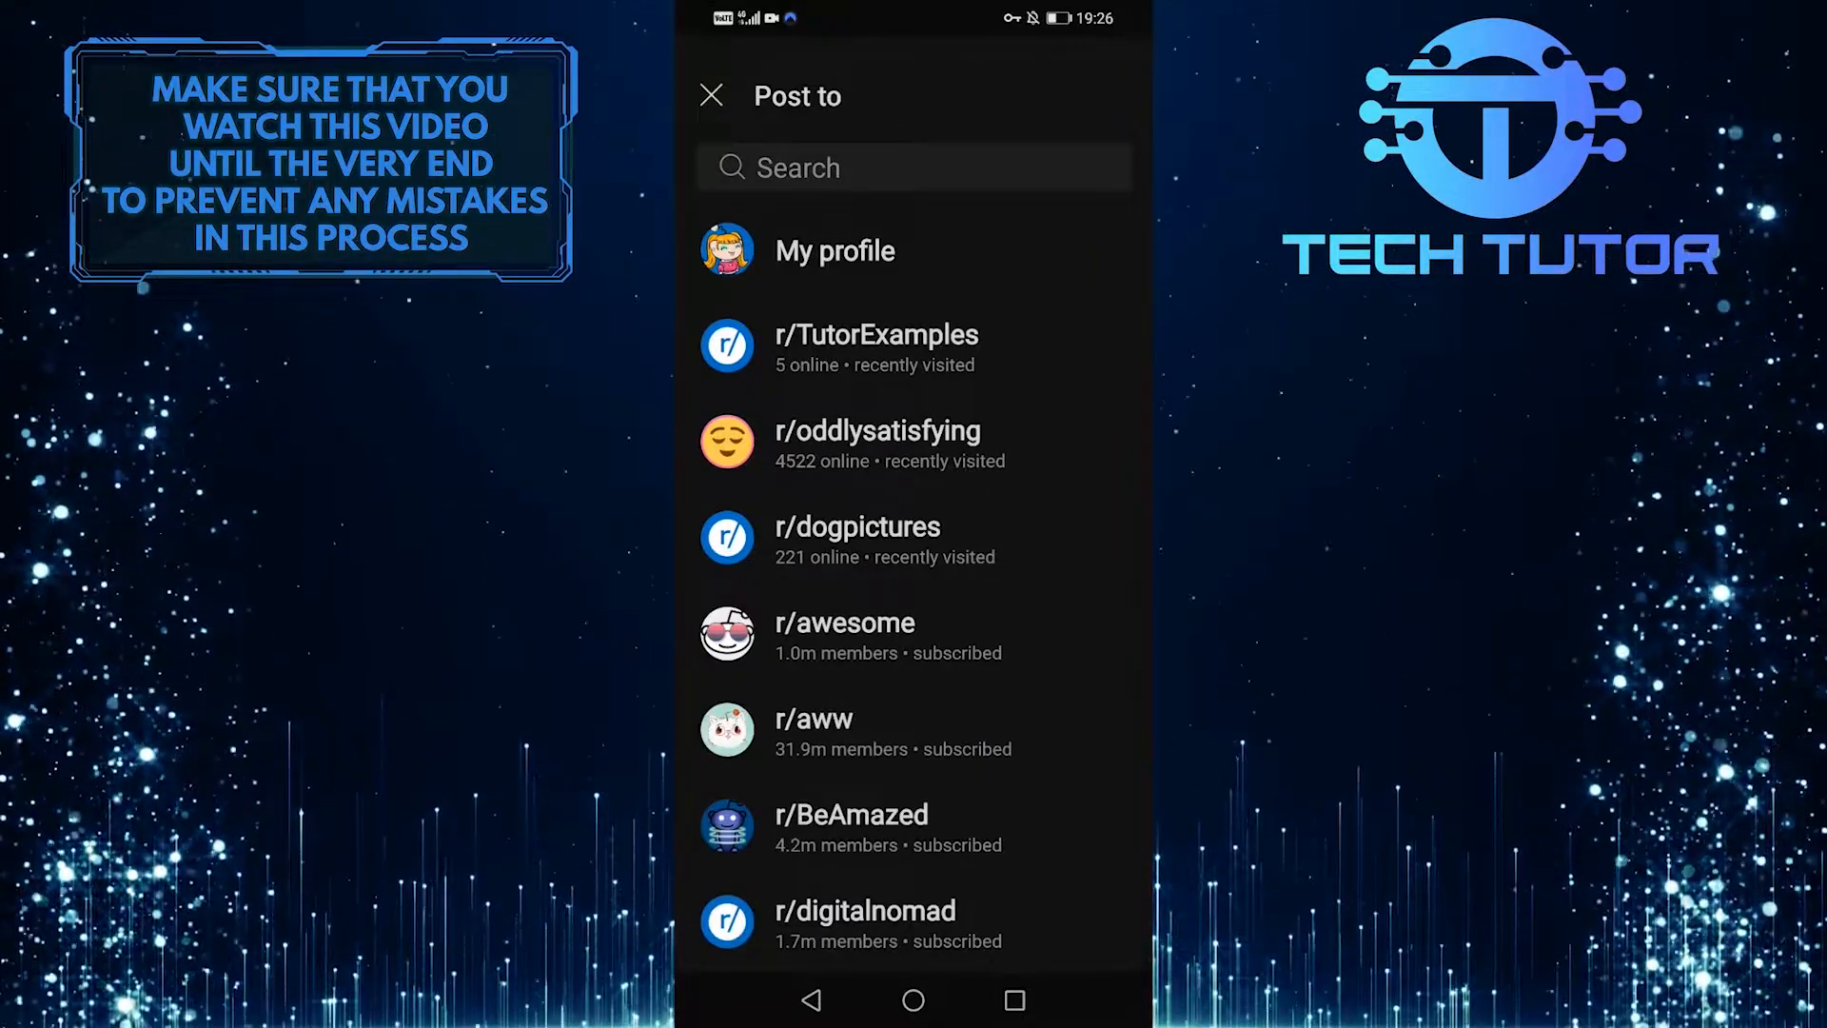
left_click(913, 167)
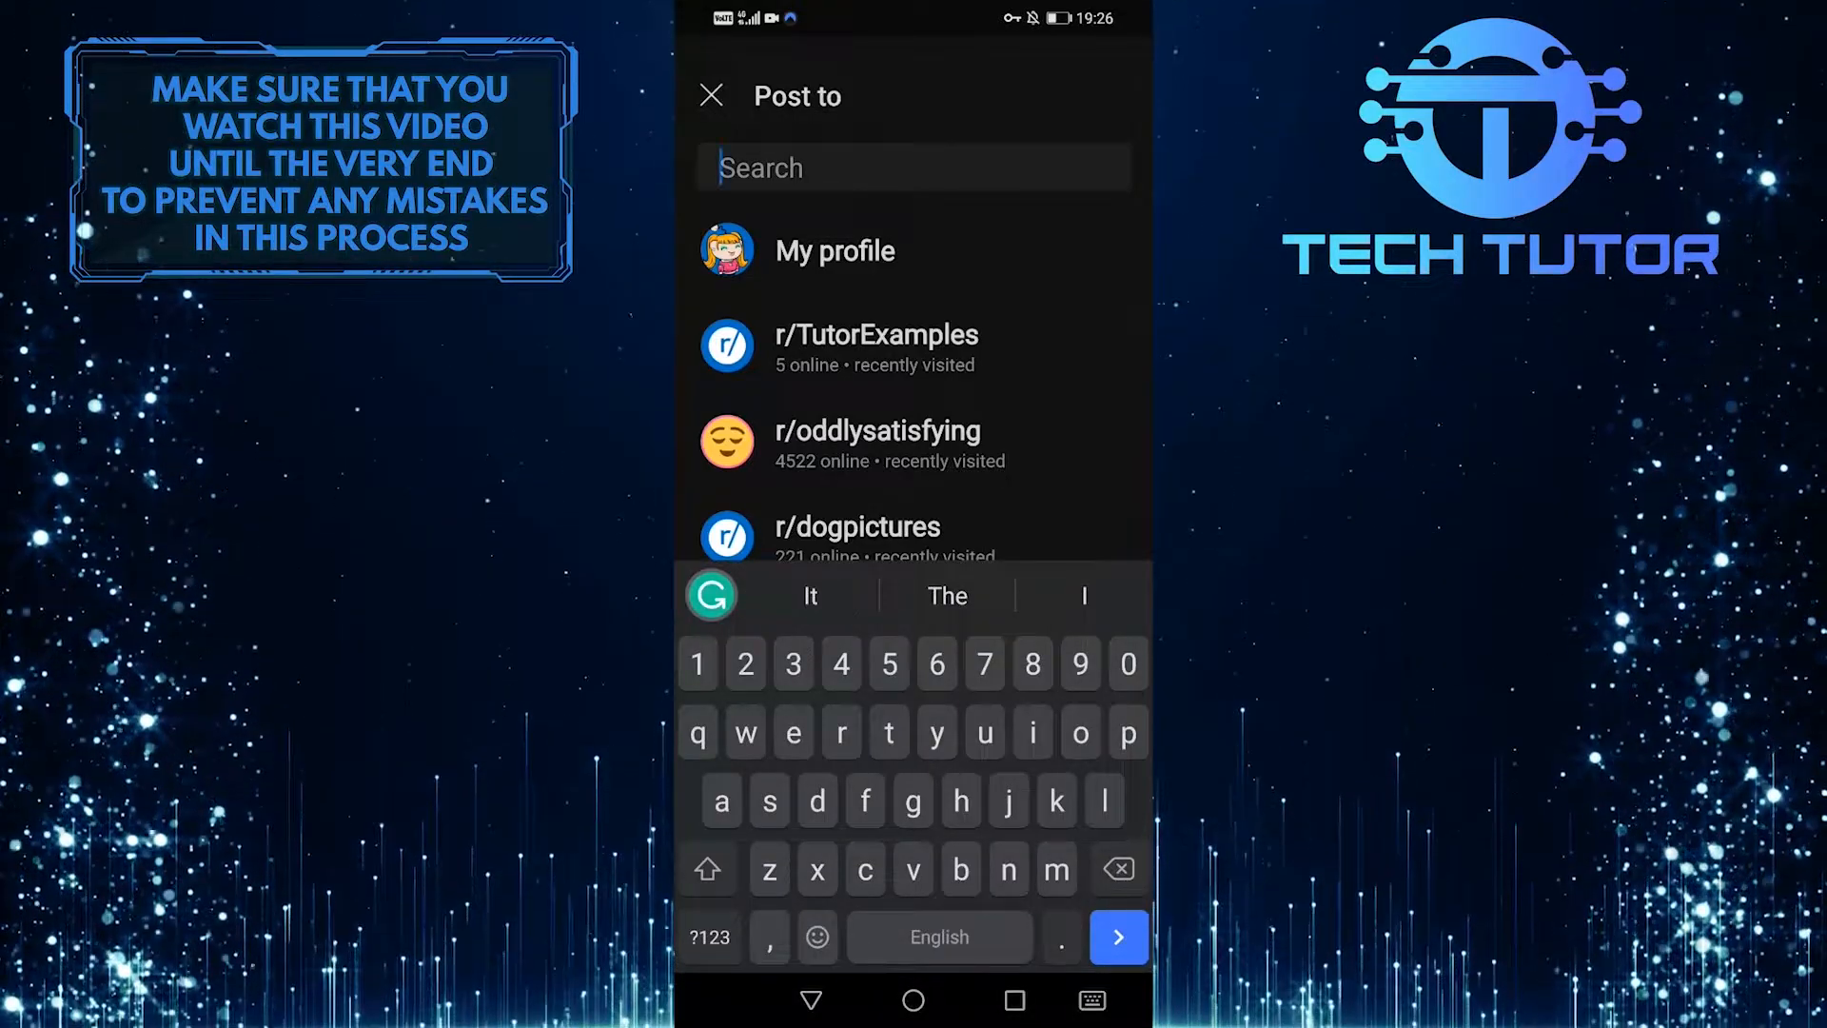
left_click(875, 334)
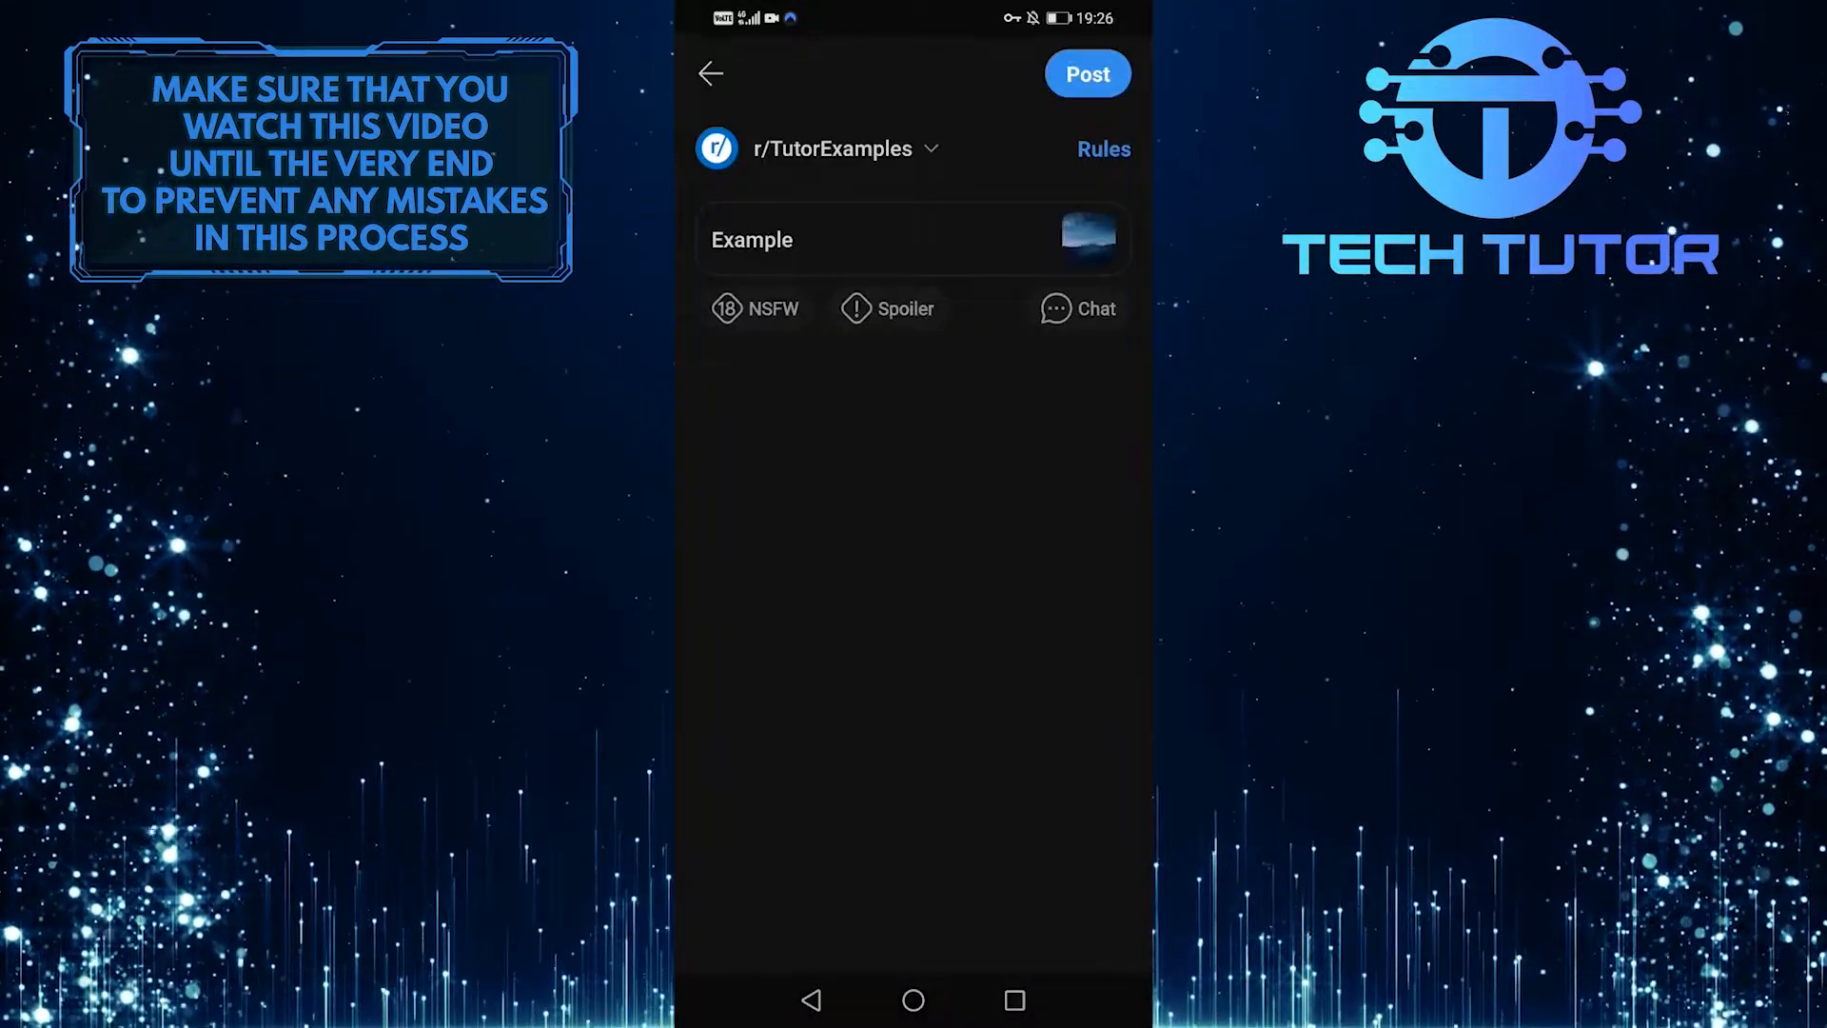
Step: Post the 'Example' image post to r/TutorExamples from the review screen
left_click(755, 309)
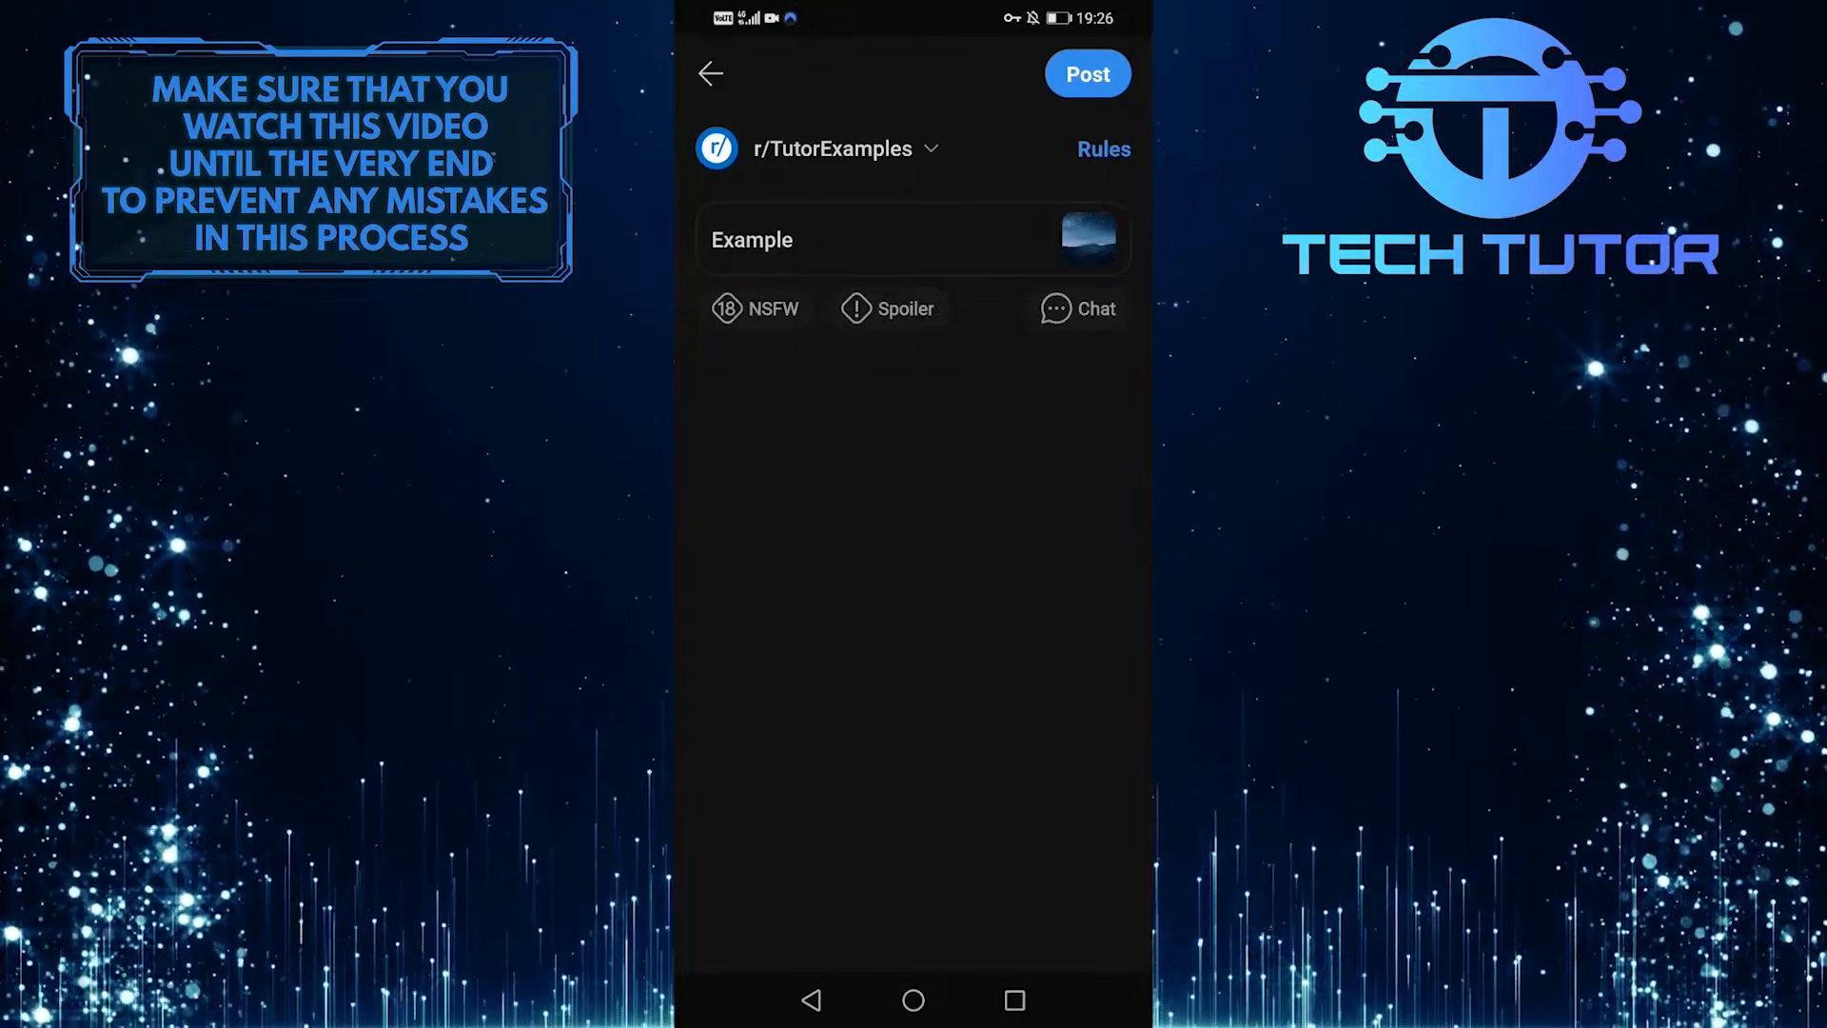
left_click(1085, 74)
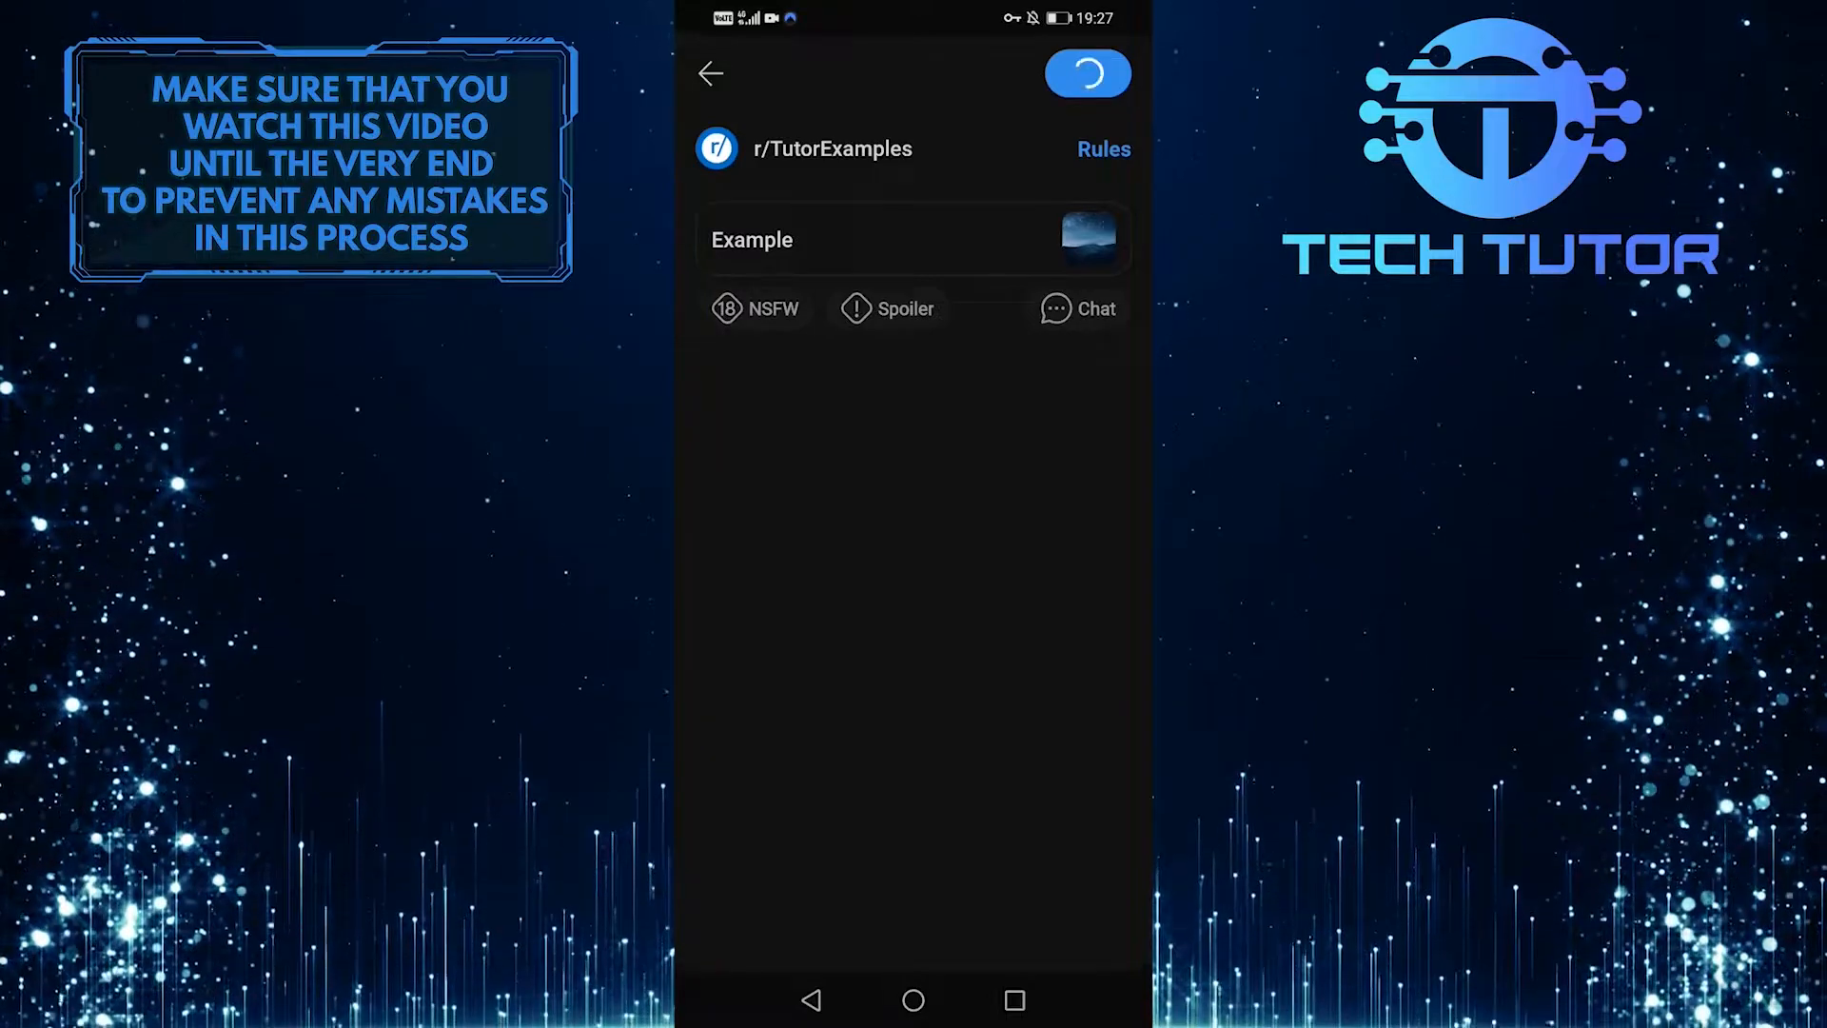